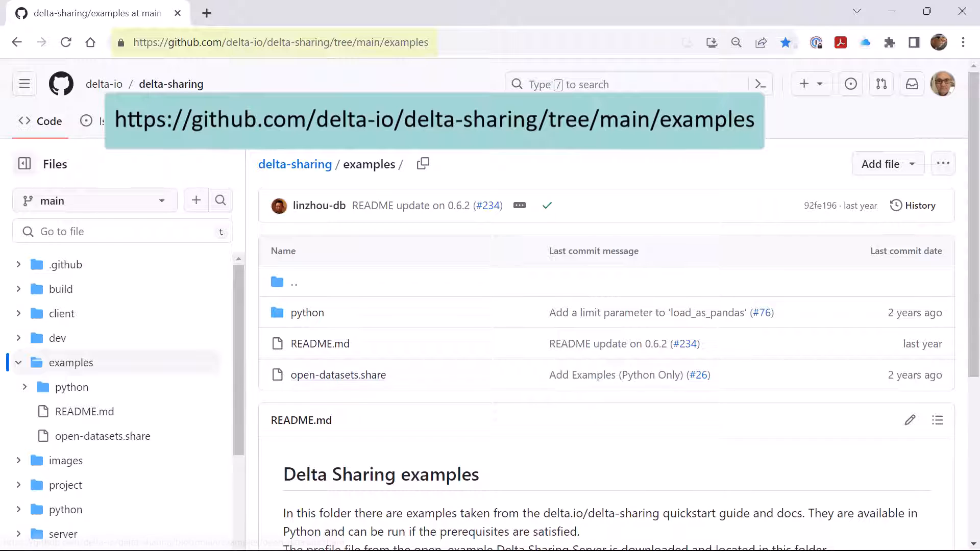
mouse_move(338, 375)
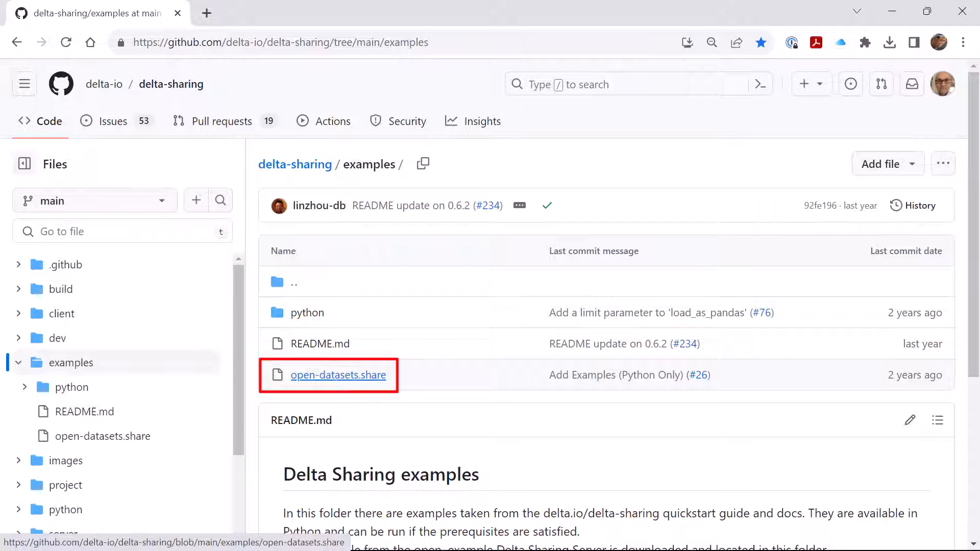
Open the open-datasets.share file in the delta-sharing examples folder on GitHub
click(338, 375)
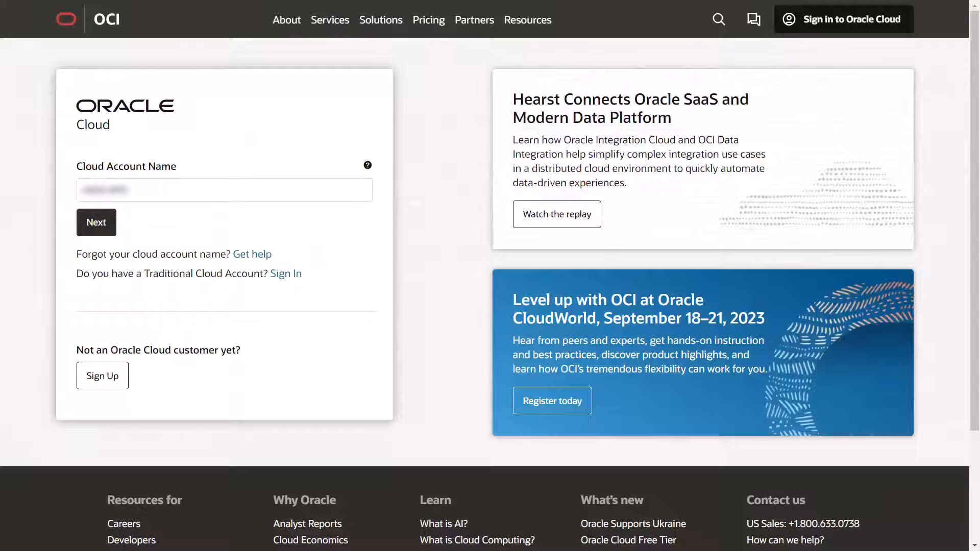
Sign in to Oracle Cloud and open the ADW-Data-Lake Autonomous Data Warehouse details
click(95, 222)
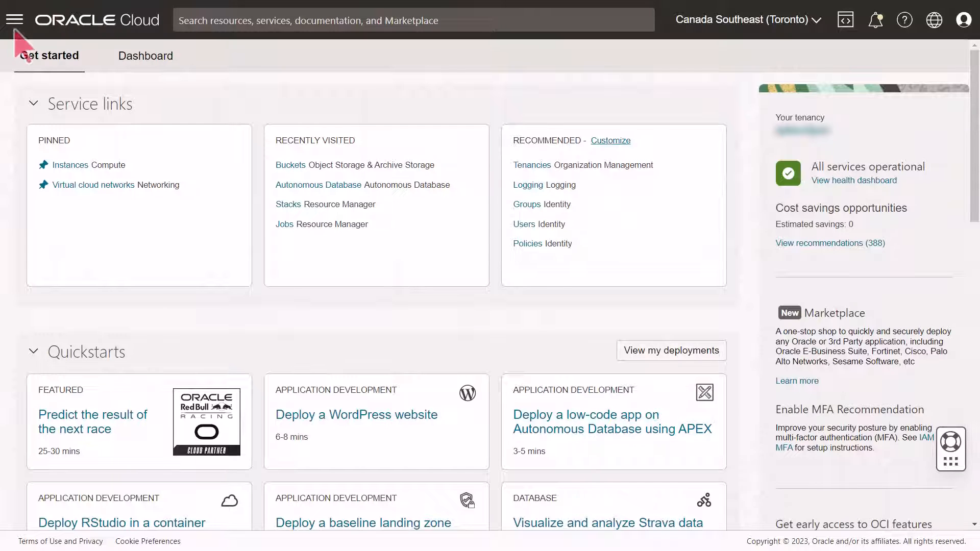
click(14, 19)
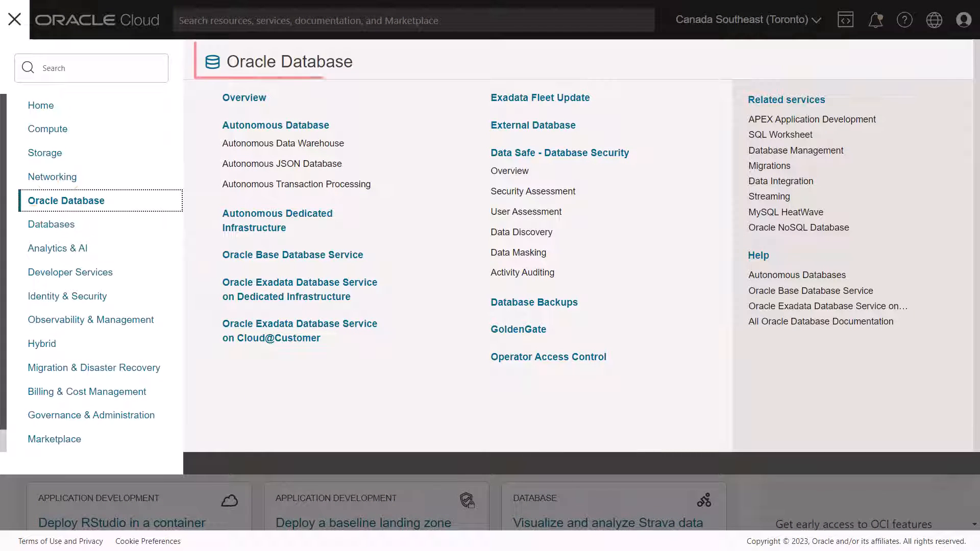
mouse_move(281, 147)
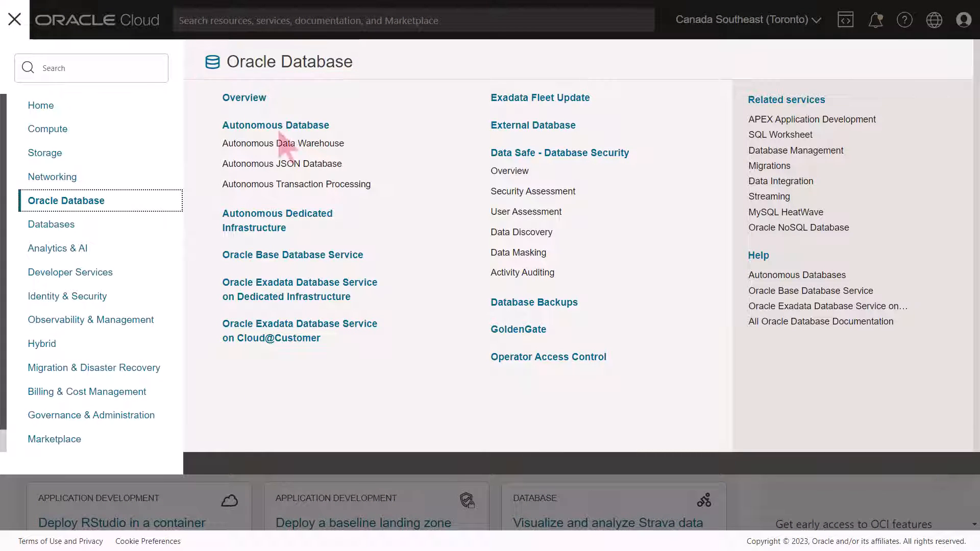
click(275, 125)
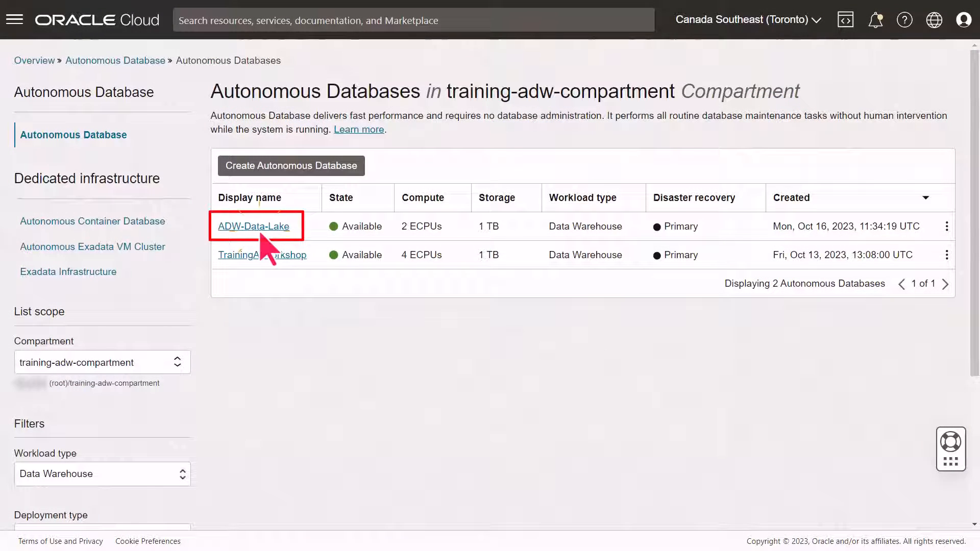
click(254, 225)
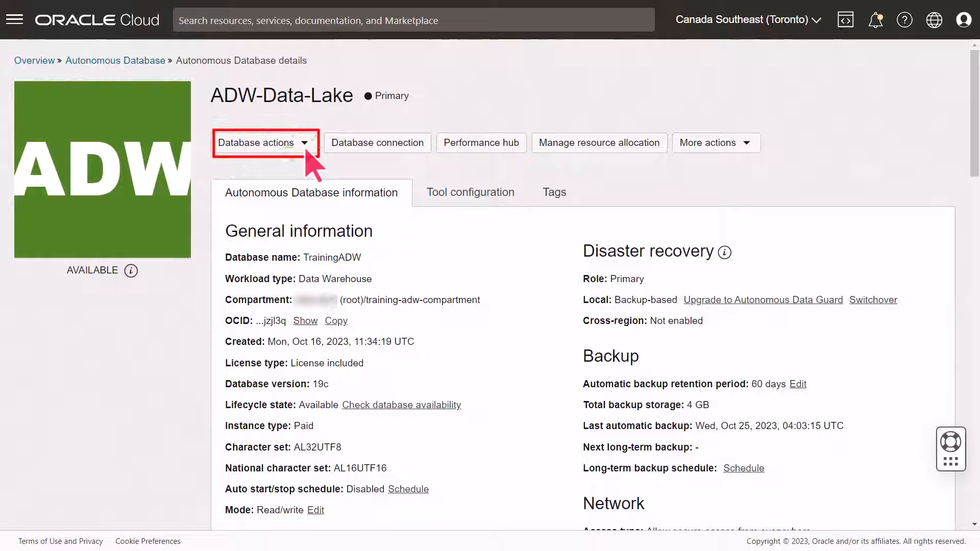
Launch the SQL worksheet from Database actions for ADW-Data-Lake
click(262, 143)
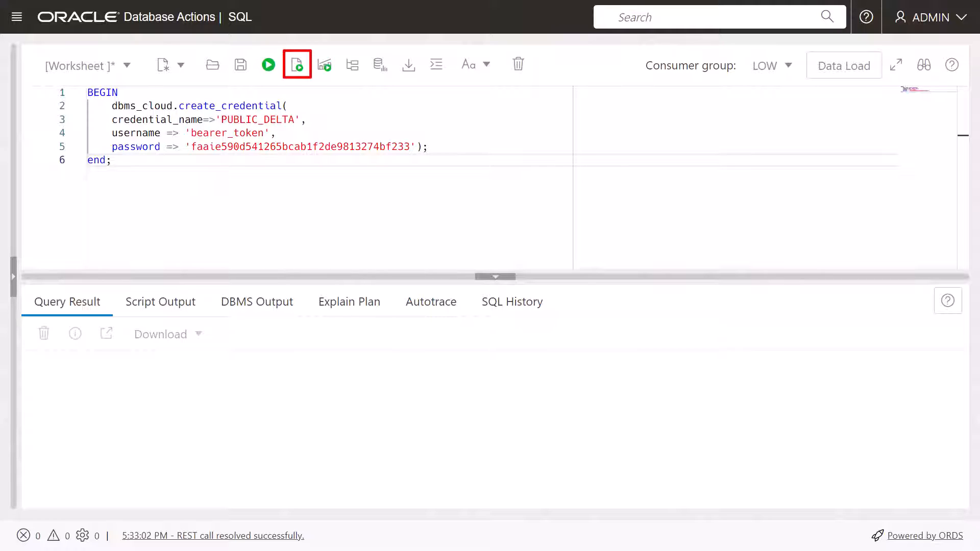
Run the dbms_cloud.create_credential block creating the PUBLIC_DELTA bearer_token credential
click(297, 64)
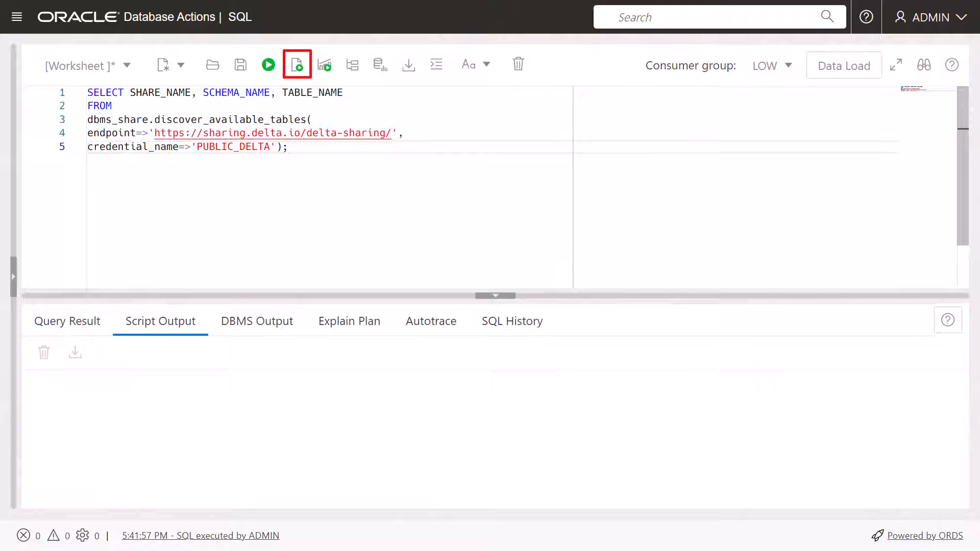
Run the dbms_share.discover_available_tables query using the PUBLIC_DELTA credential
click(296, 65)
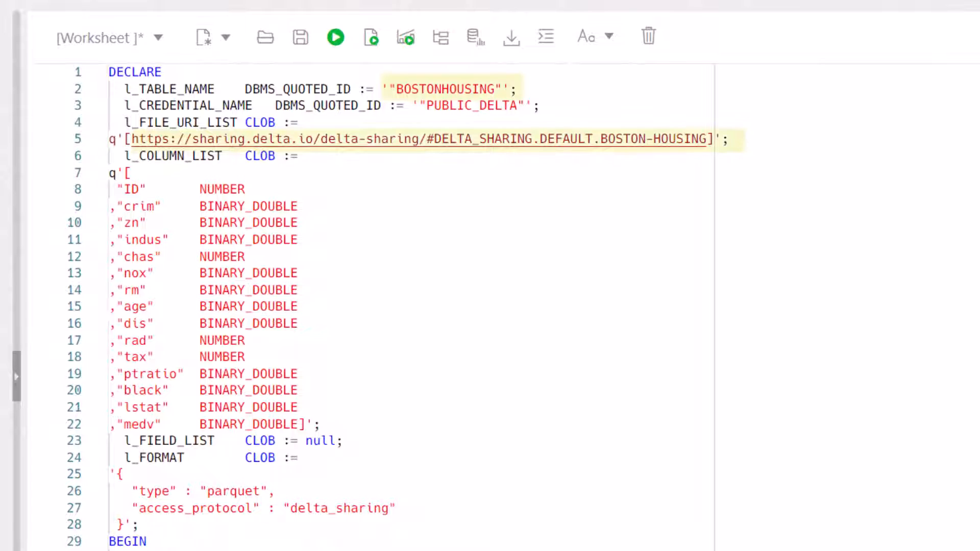
Run the DBMS_CLOUD.CREATE_EXTERNAL_TABLE block defining BOSTONHOUSING over the parquet Delta share
scroll(down, 3)
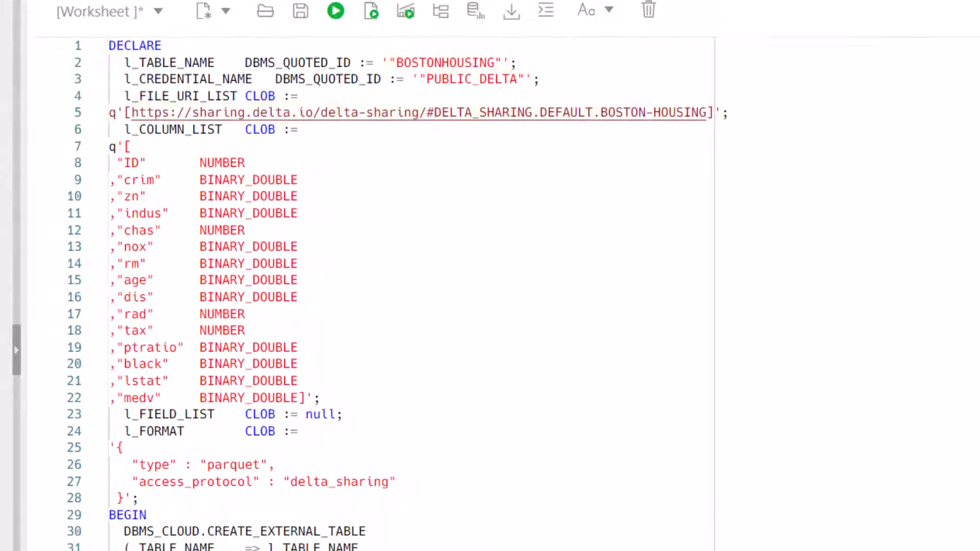
click(336, 10)
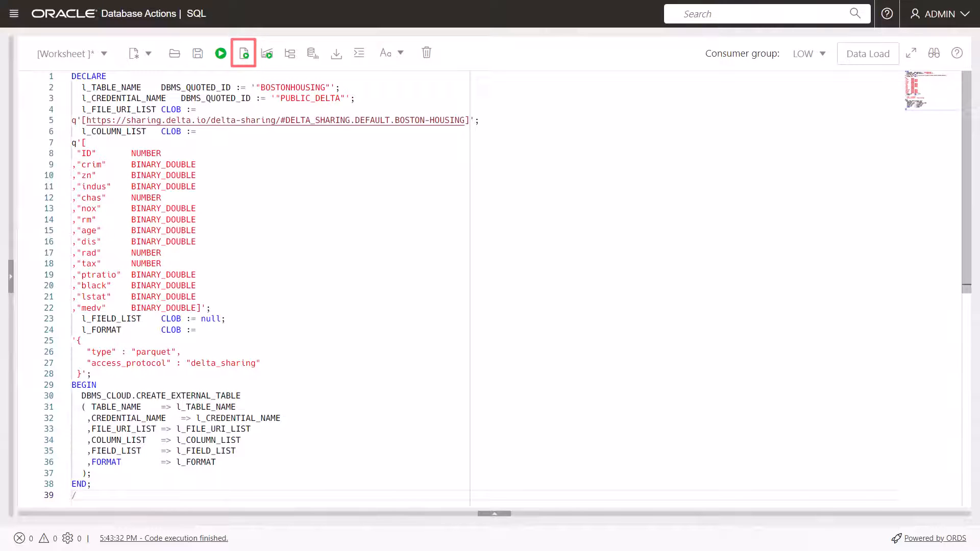
click(243, 53)
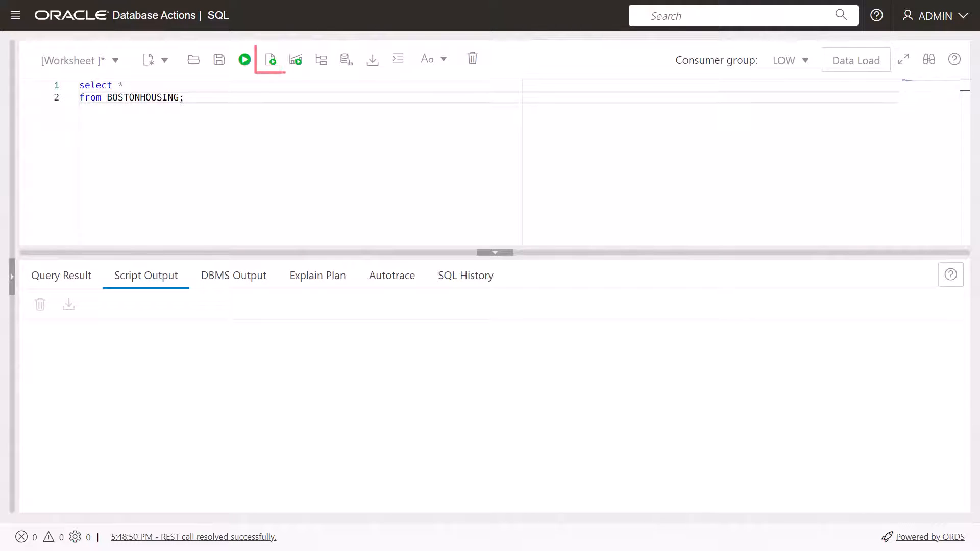
Run SELECT * FROM BOSTONHOUSING to list the Boston housing rows
click(269, 59)
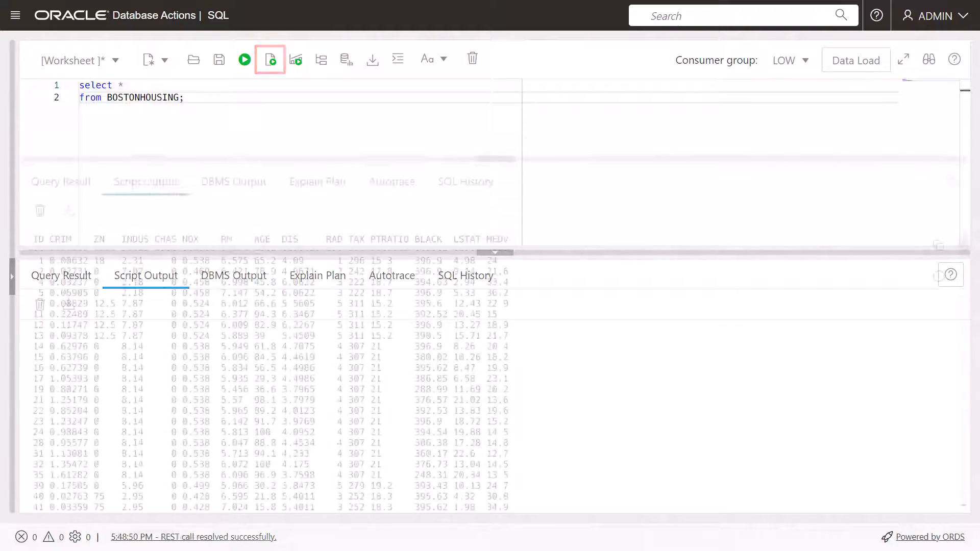